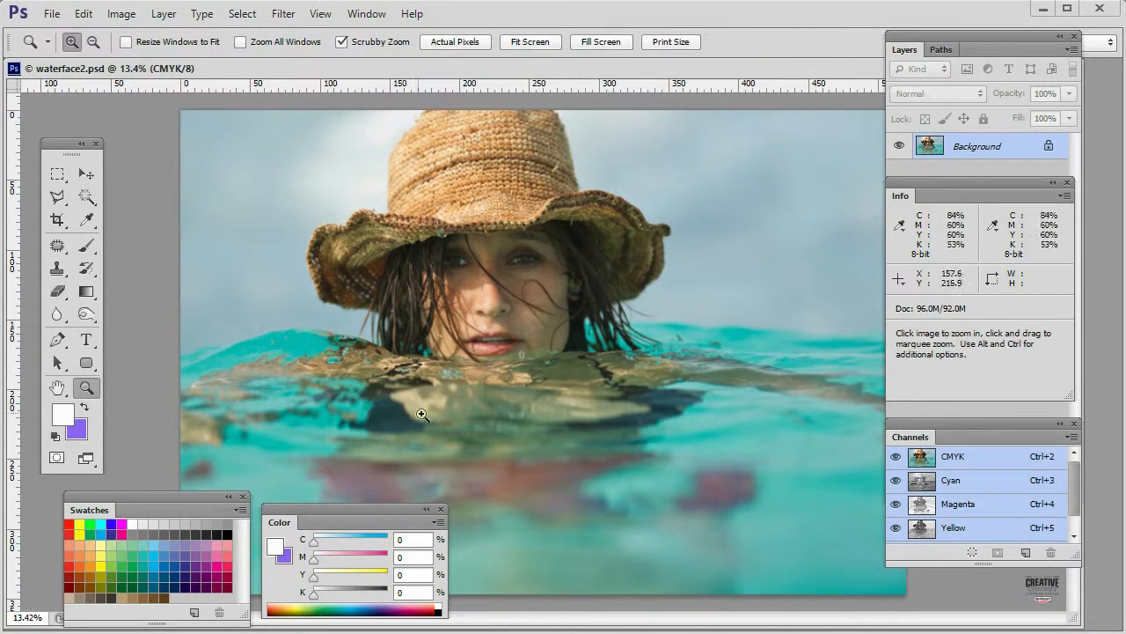
mouse_move(521, 120)
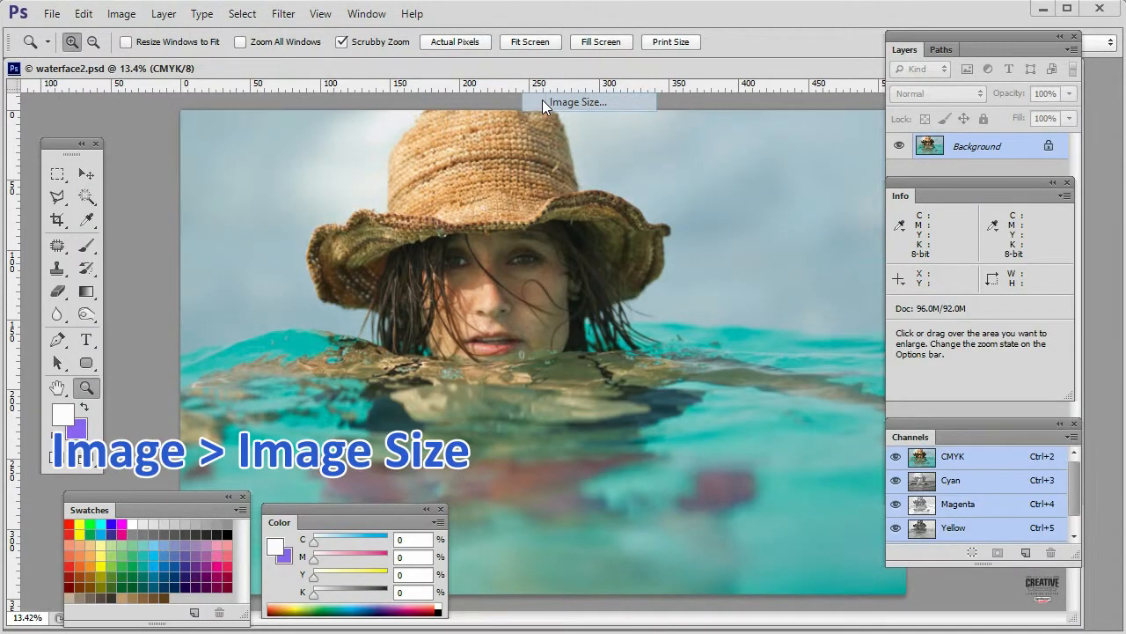
- Resize the photo to 400 percent at 72 pixels per inch with Resample Image enabled
click(578, 100)
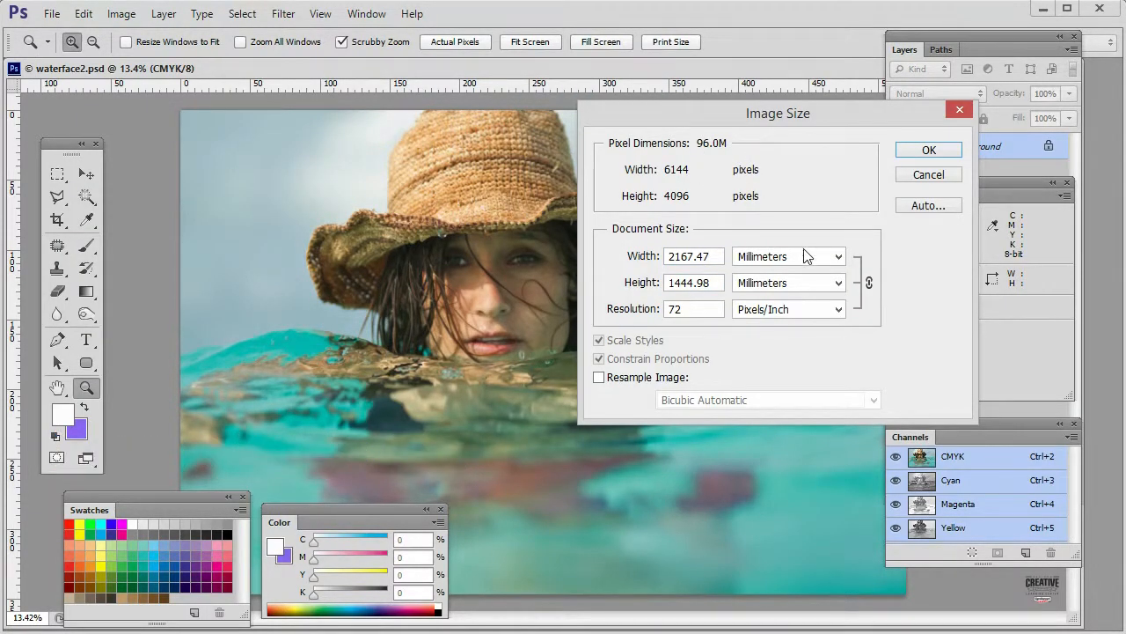
click(789, 257)
text(400)
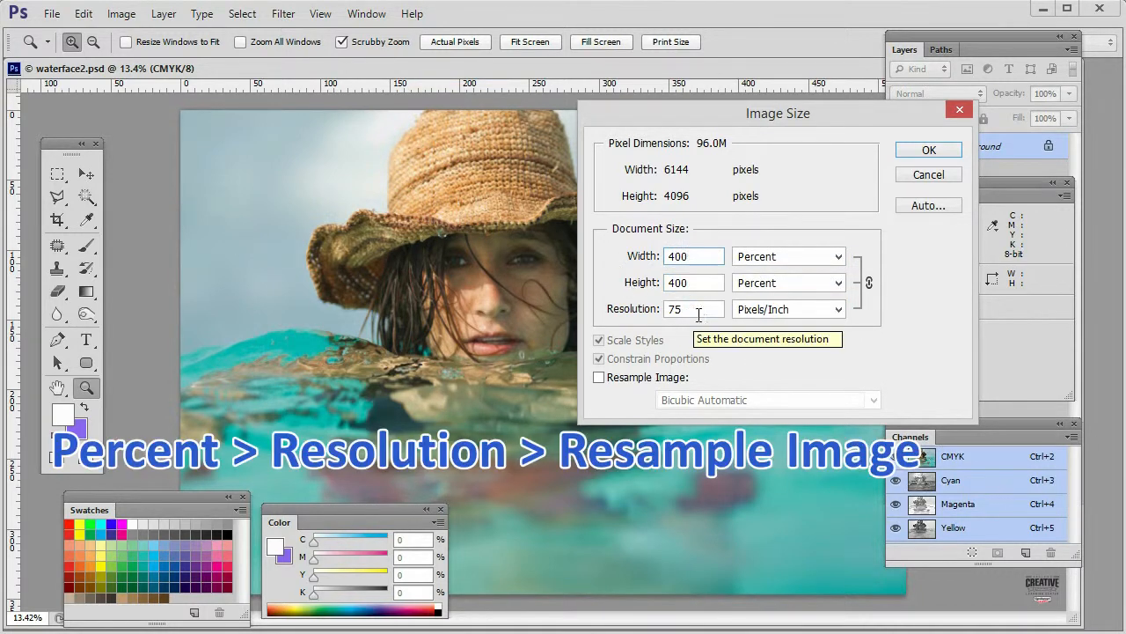
text(72)
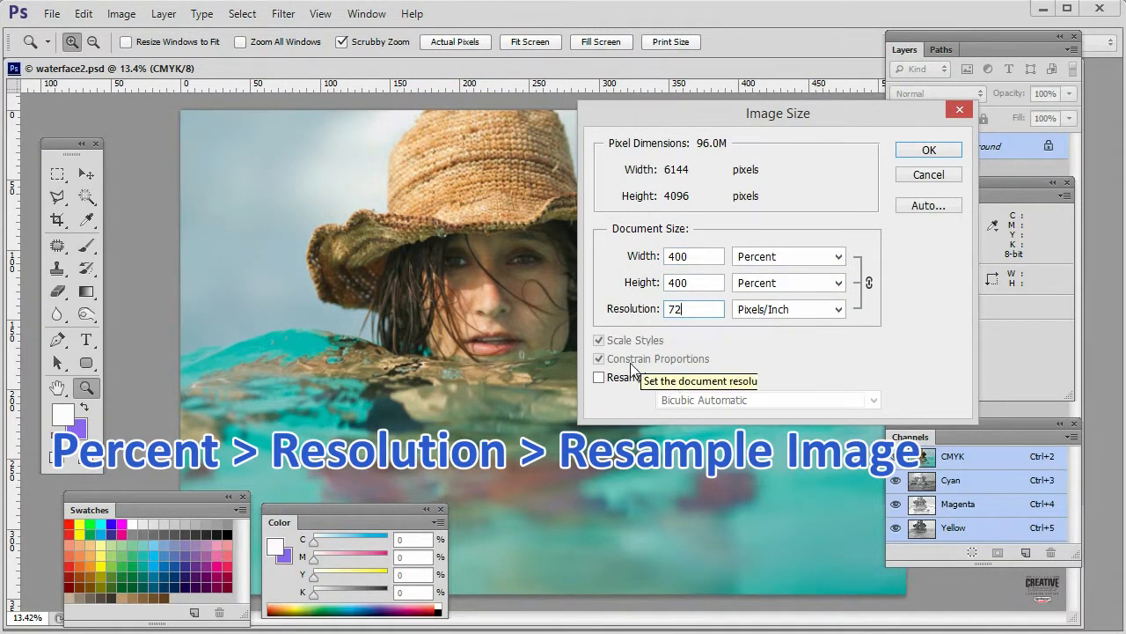
click(599, 376)
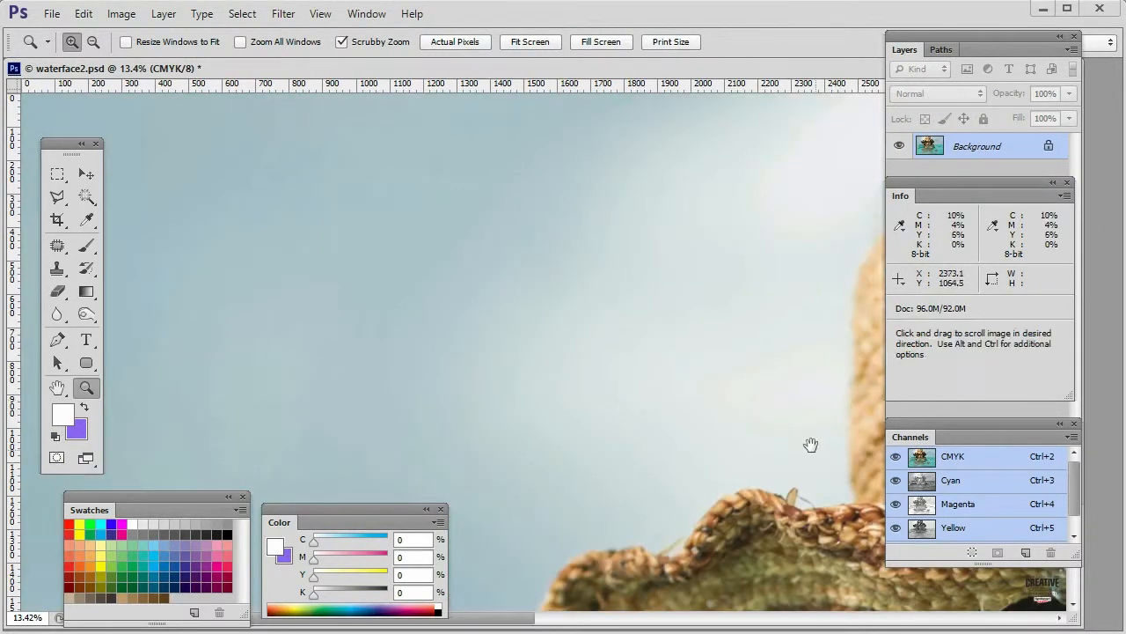
- Pan the enlarged photo to the face and return to the Image menu
drag(810, 443, 572, 262)
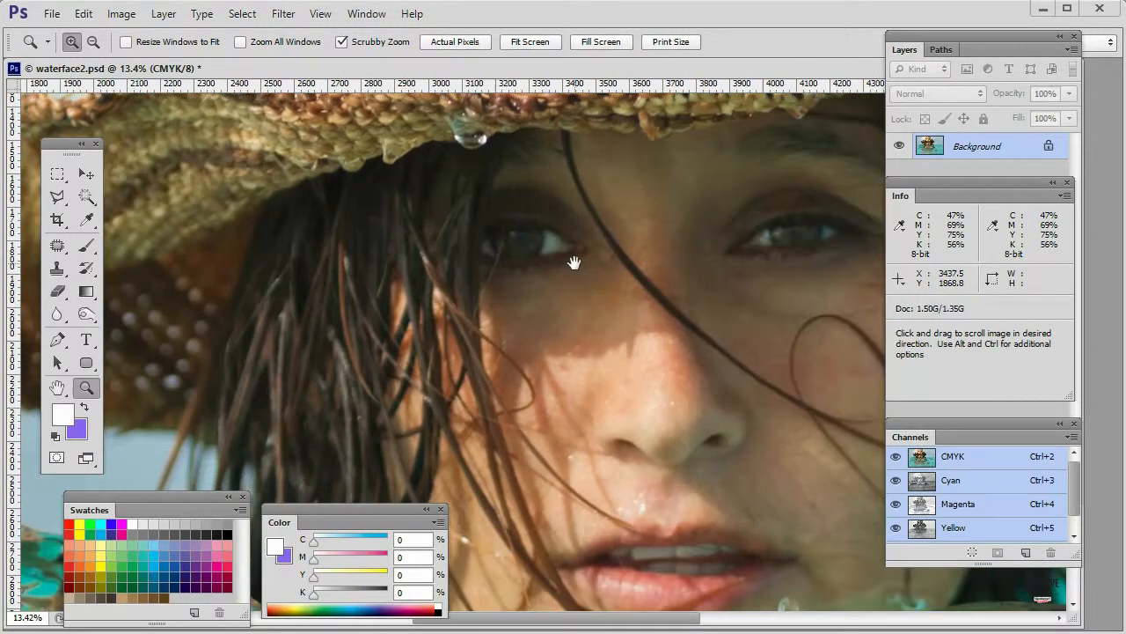
click(120, 14)
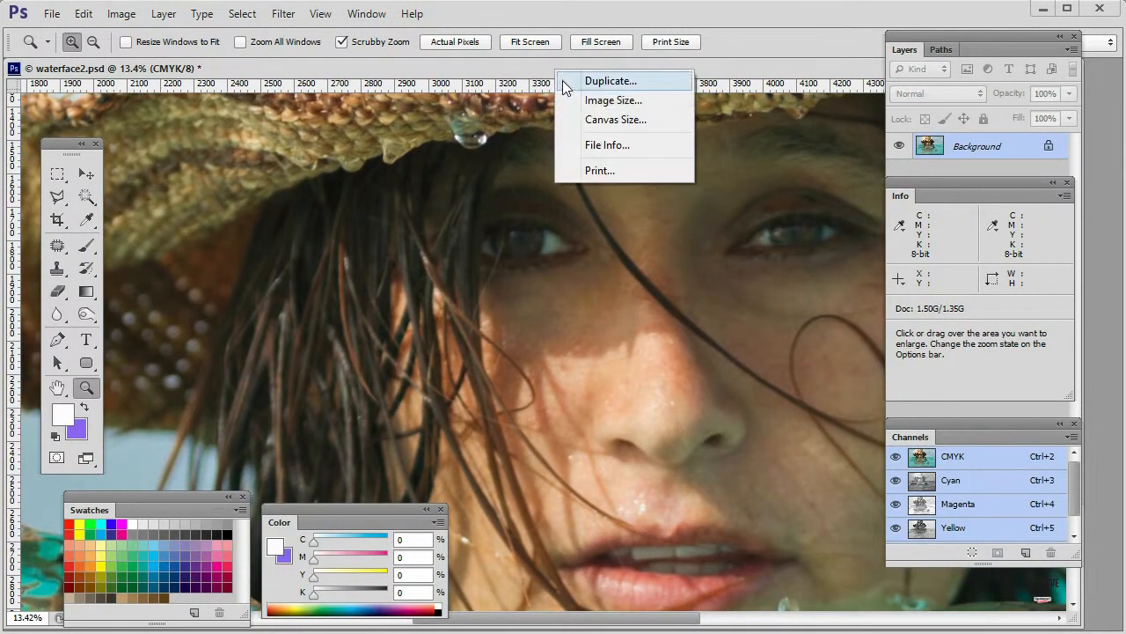
click(612, 99)
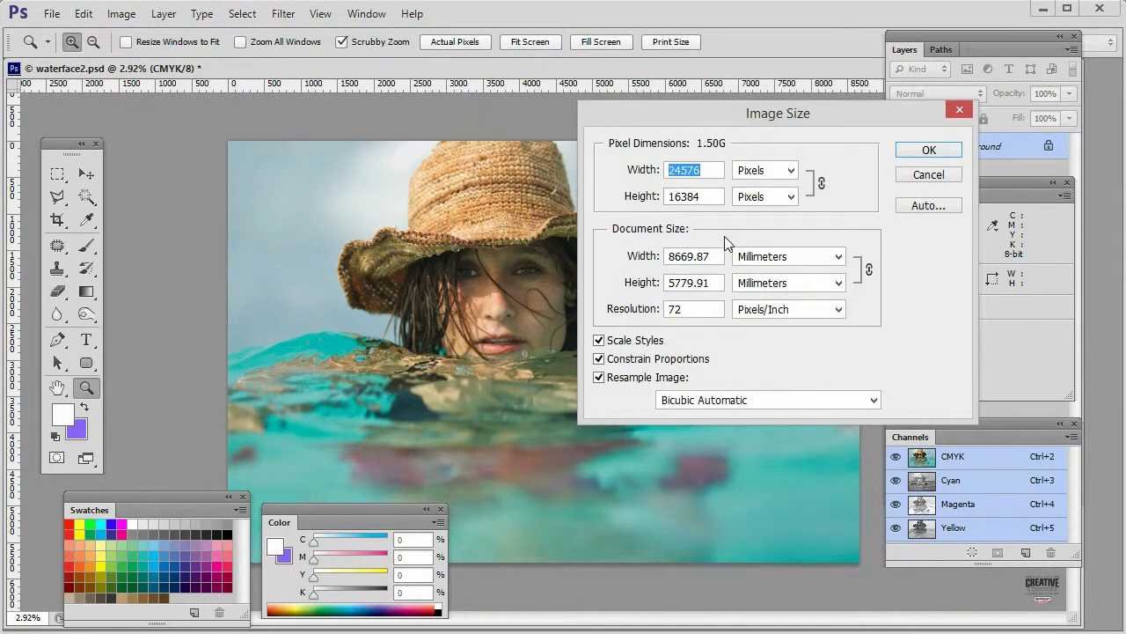
click(788, 257)
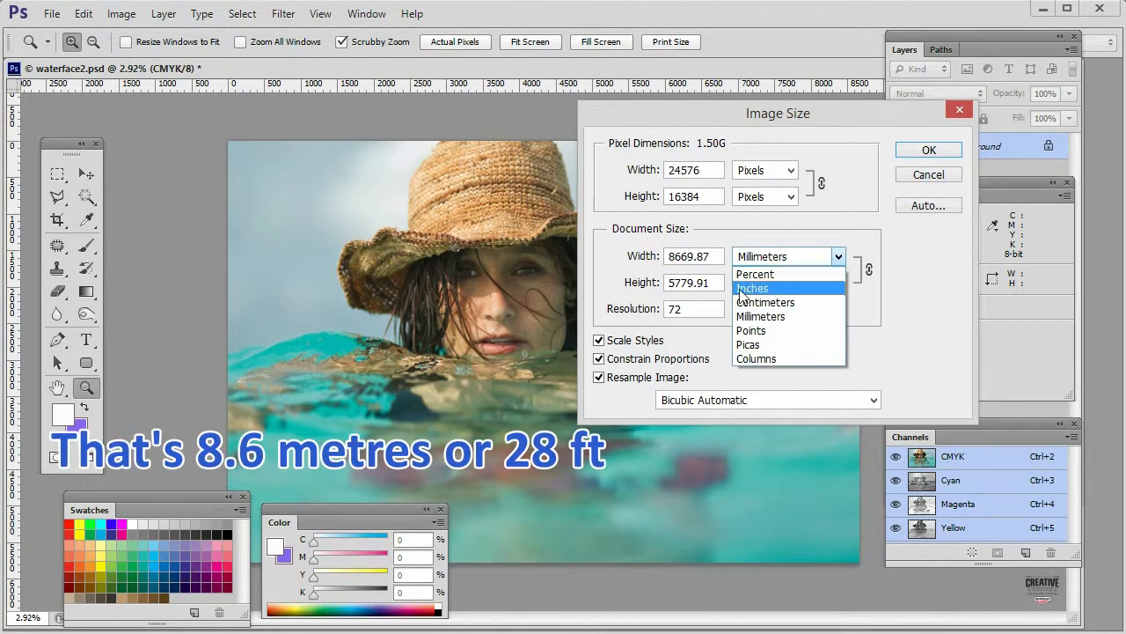
click(754, 288)
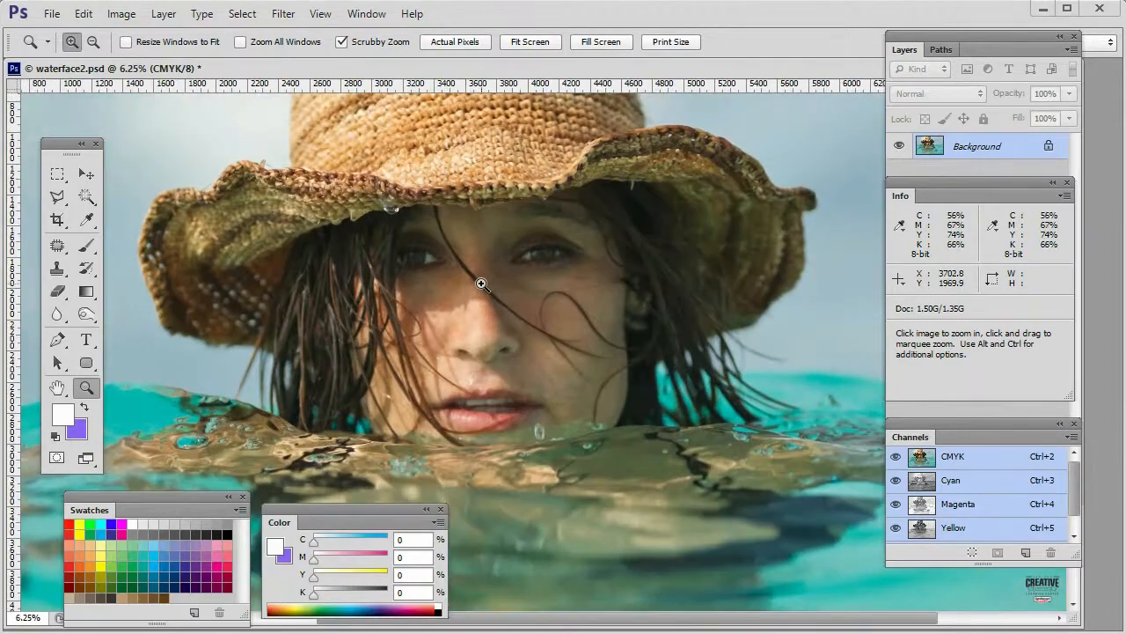
- Save the enlarged photo as waterface3.psd and begin placing an external file
click(482, 283)
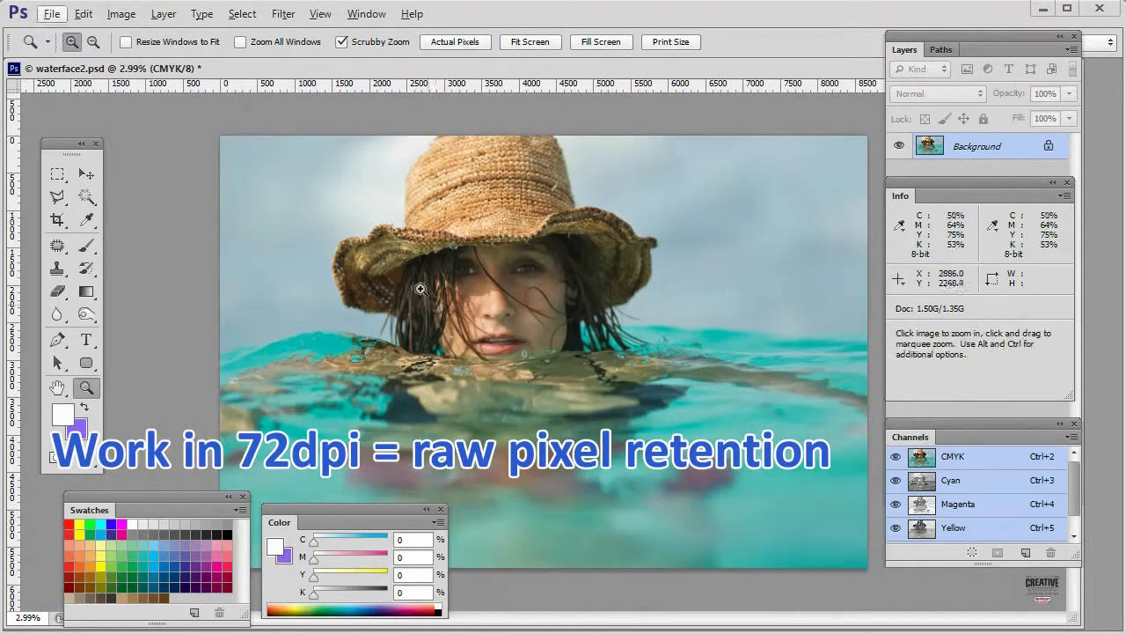
click(56, 174)
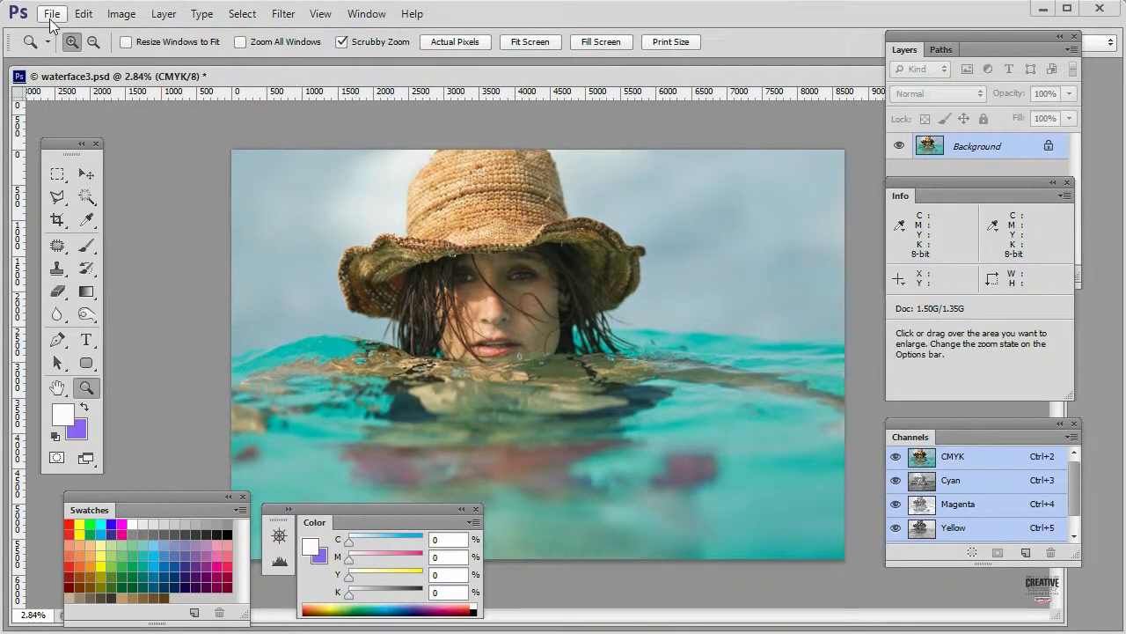
click(53, 14)
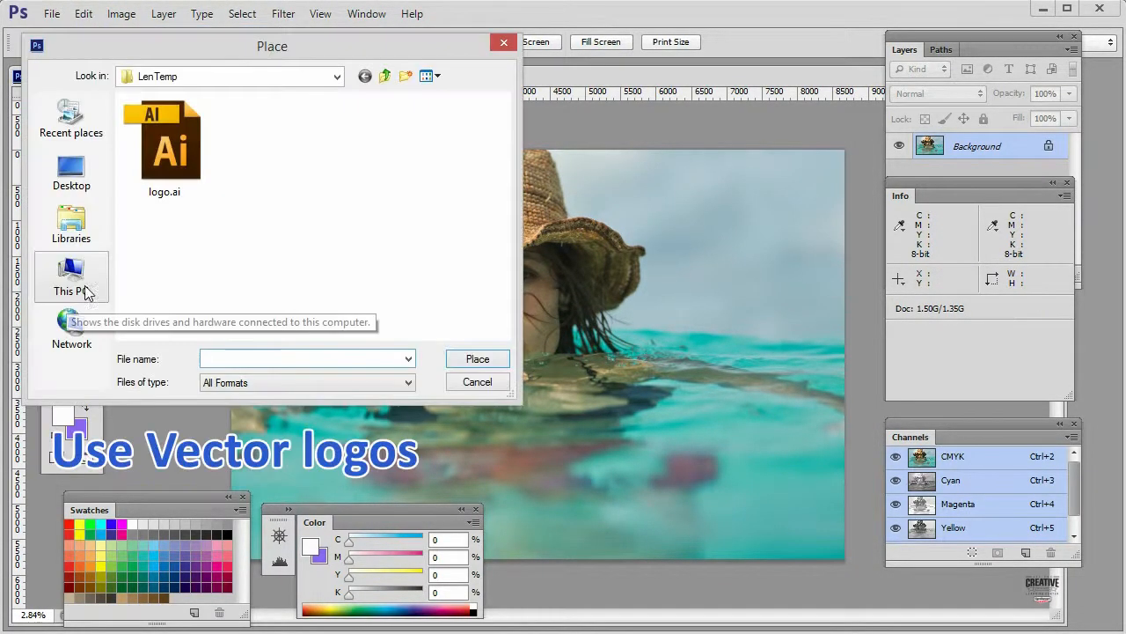
- Place logo.ai as a 'logo' layer near the bottom centre of the photo
double_click(164, 141)
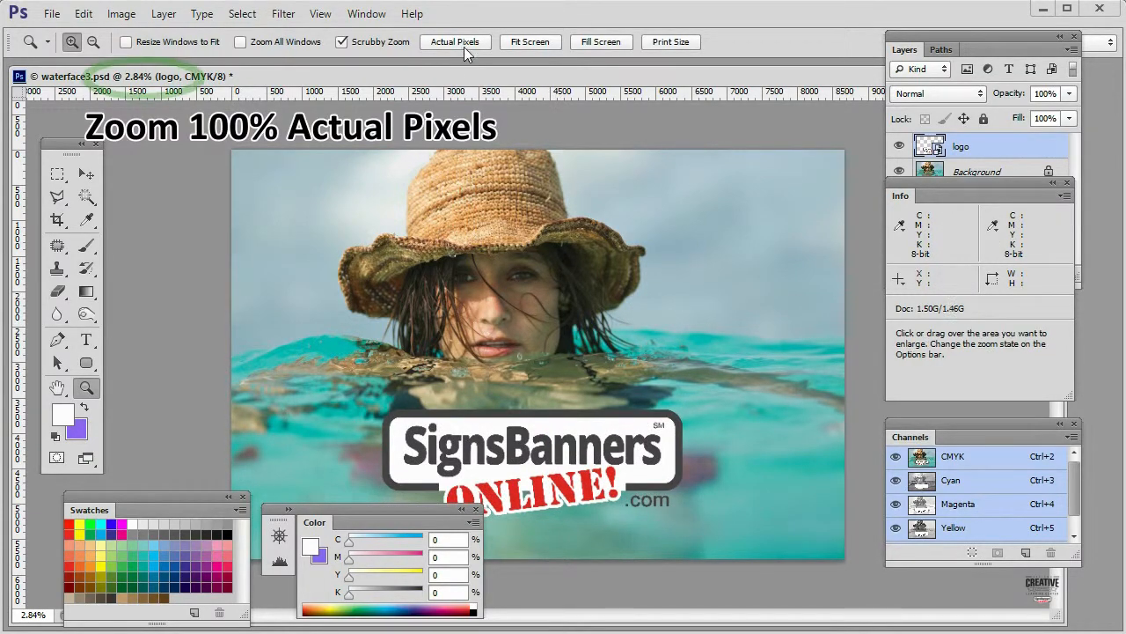
- View at actual pixels and compare the soft photo blocks with the logo's crisp lettering
click(454, 42)
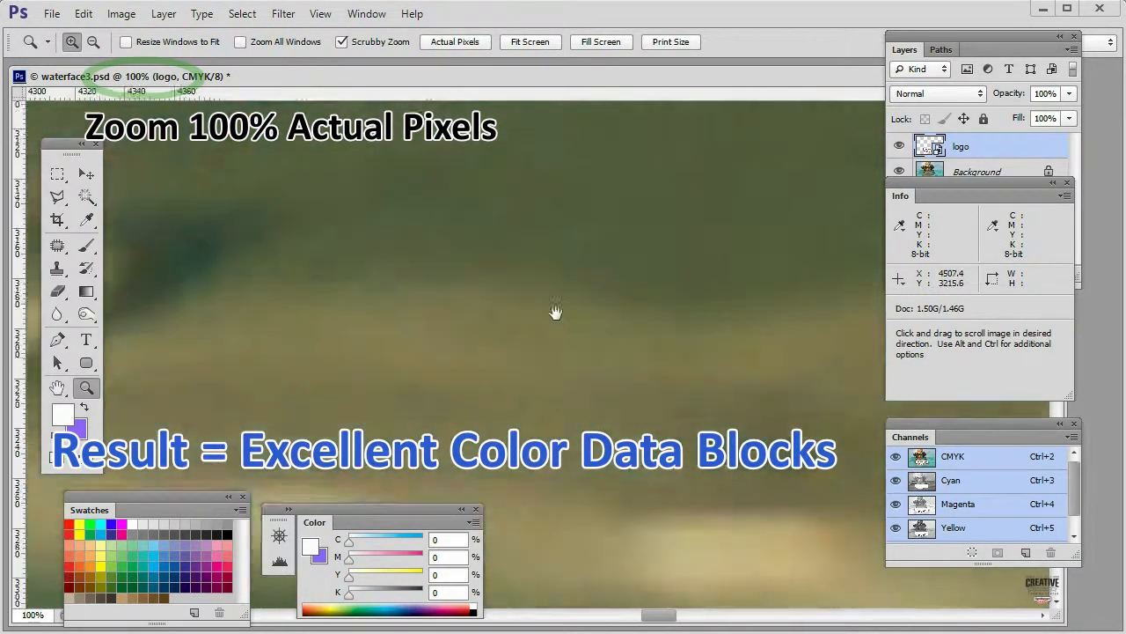
drag(556, 312, 569, 324)
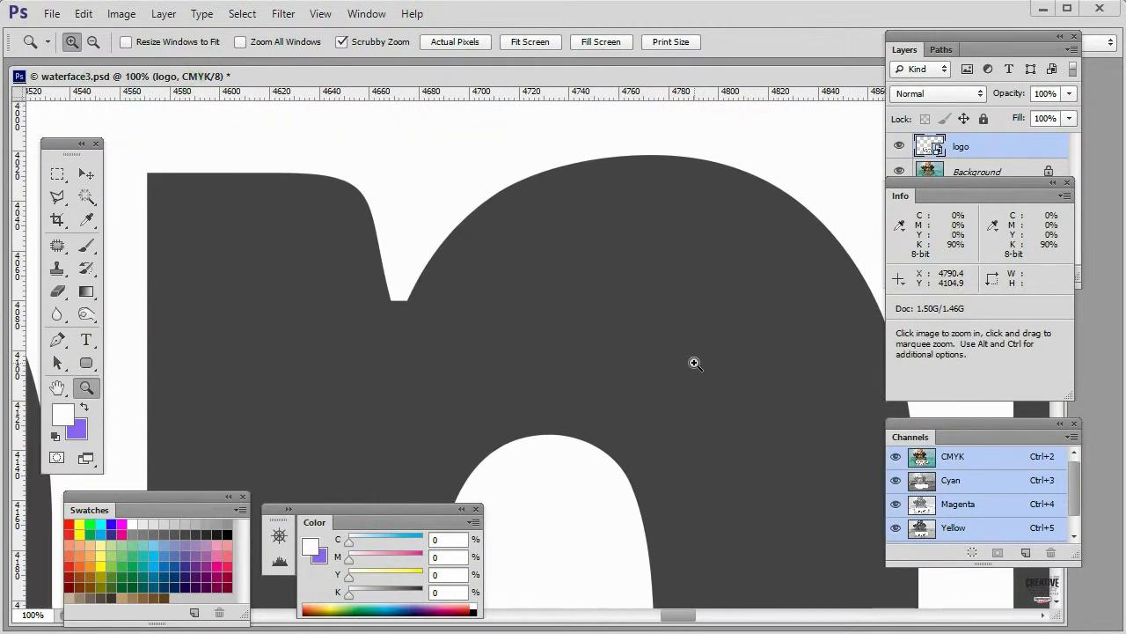
click(695, 362)
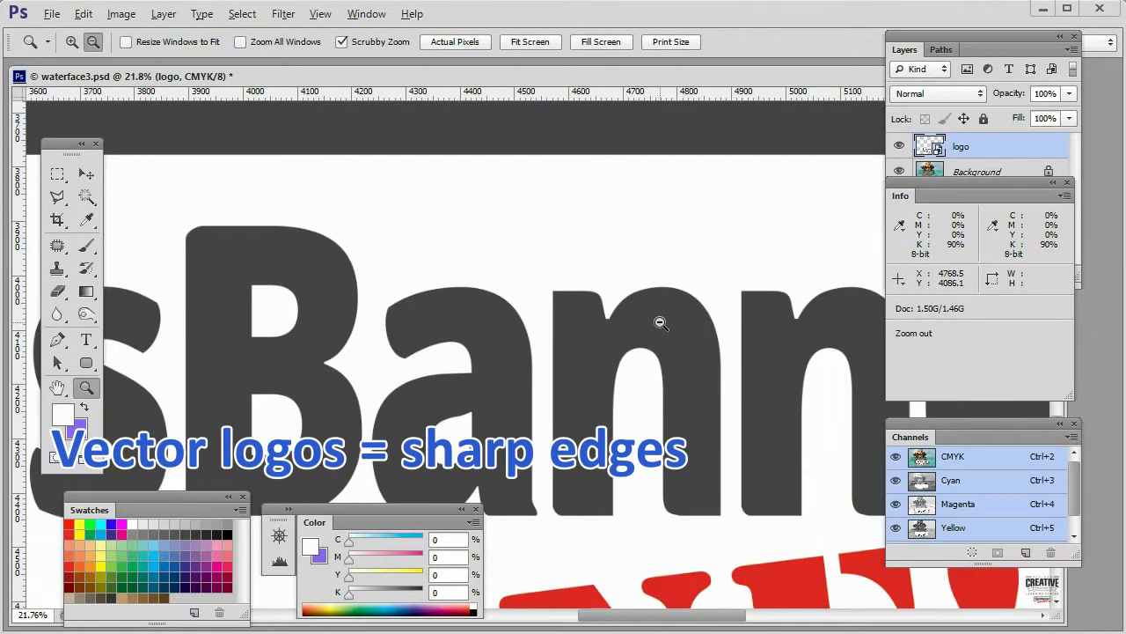